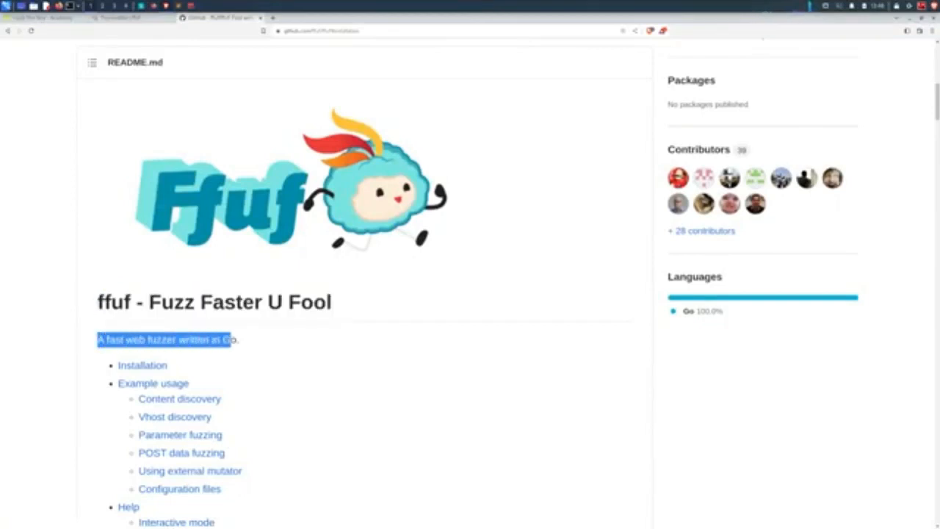
# Scroll the ffuf README down to its Installation and Example usage sections.
pyautogui.scroll(-3)
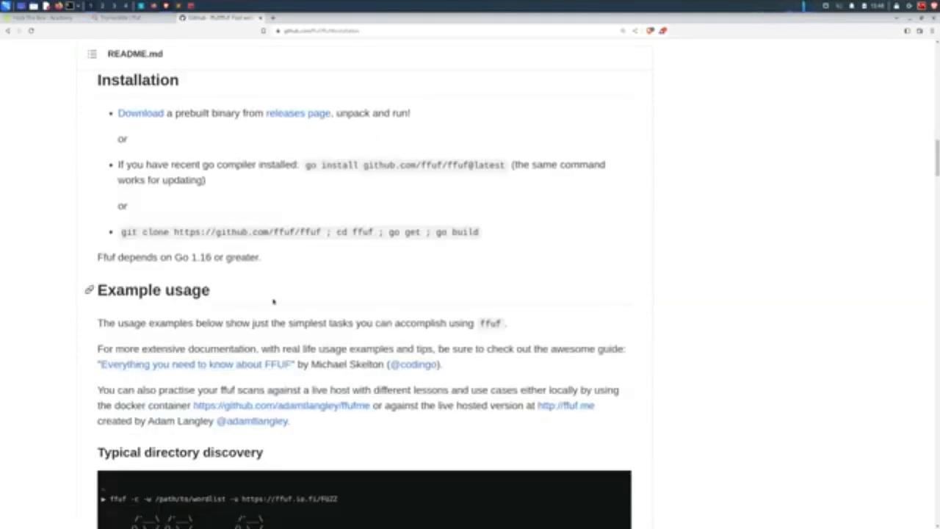
pyautogui.moveTo(203, 385)
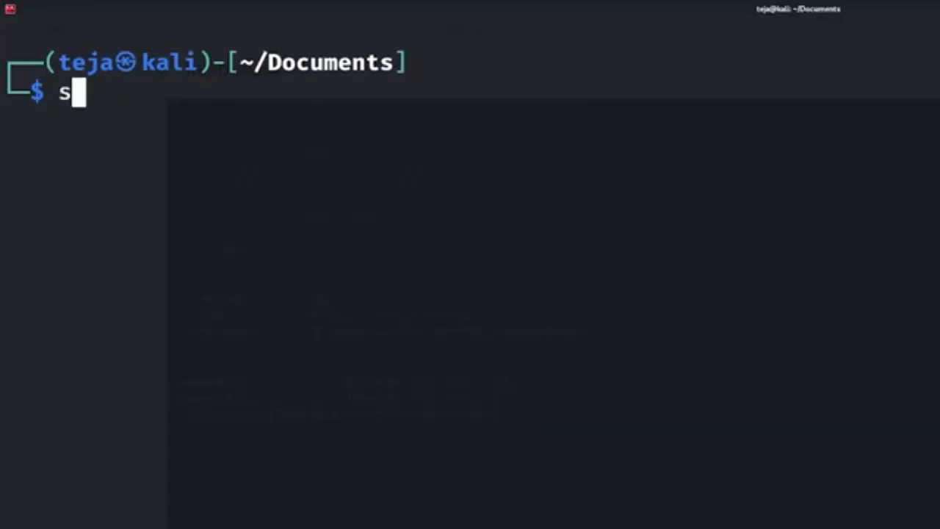
# Run 'sudo apt install ffuf' and supply the sudo password.
pyautogui.write('udo apt install')
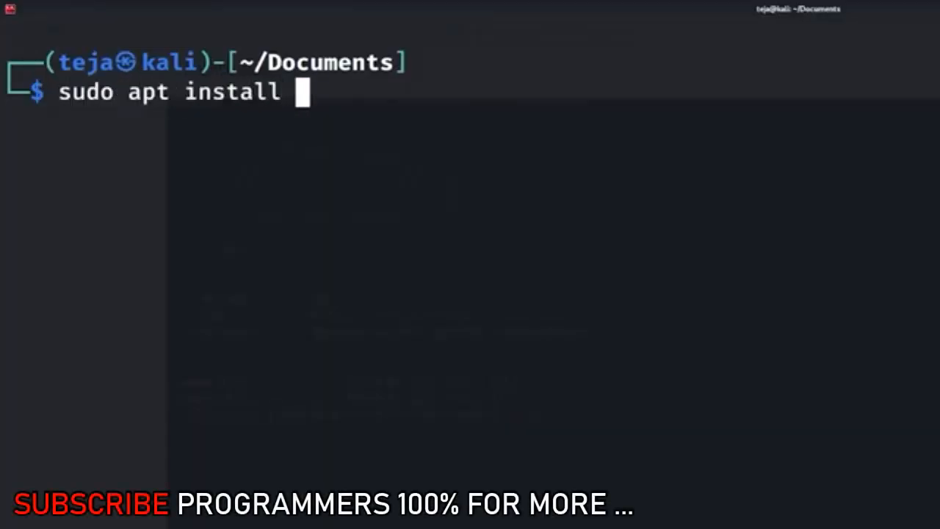
pyautogui.write('ffuf')
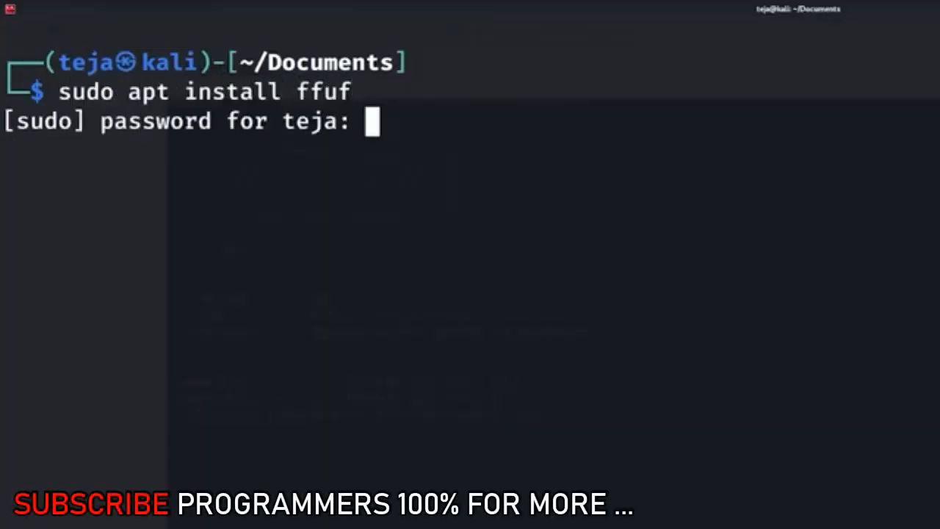
pyautogui.press('Return')
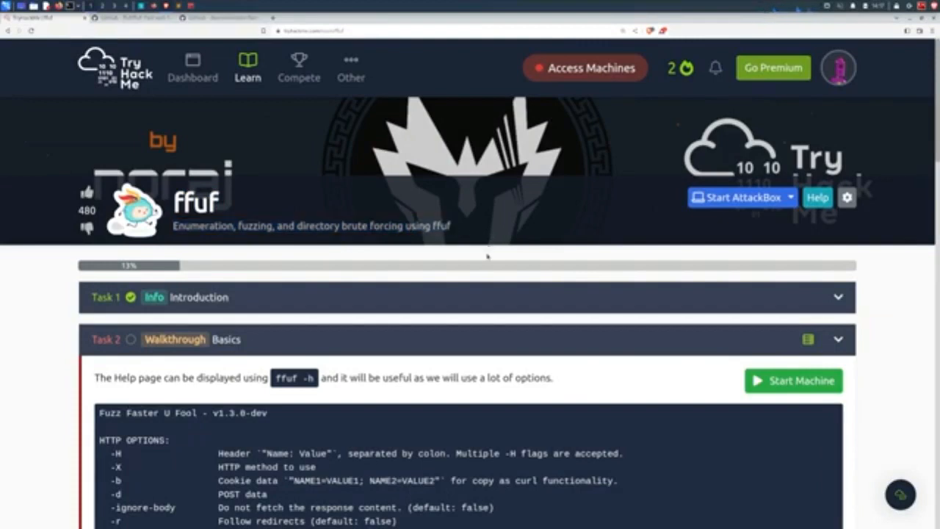
pyautogui.click(585, 68)
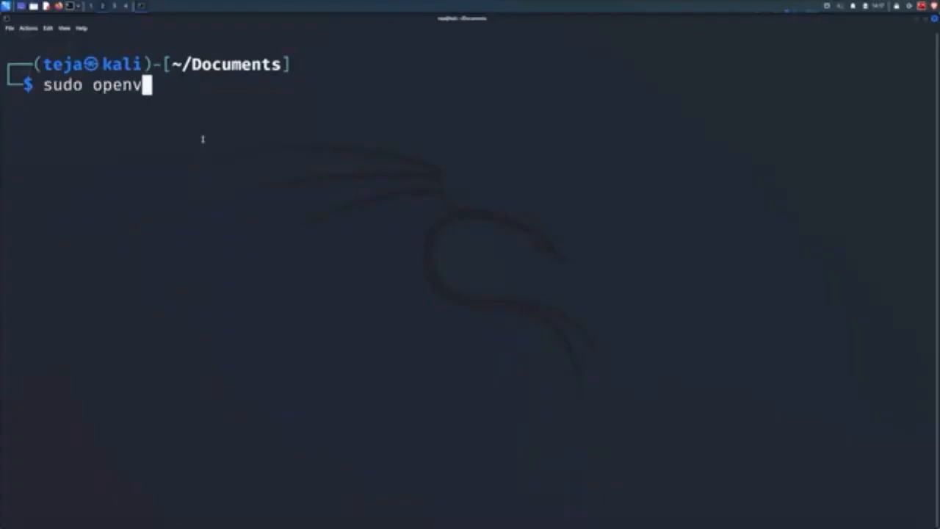
# Start the sudo openvpn connection, then show ffuf's full help with 'ffuf -h'.
pyautogui.press('Return')
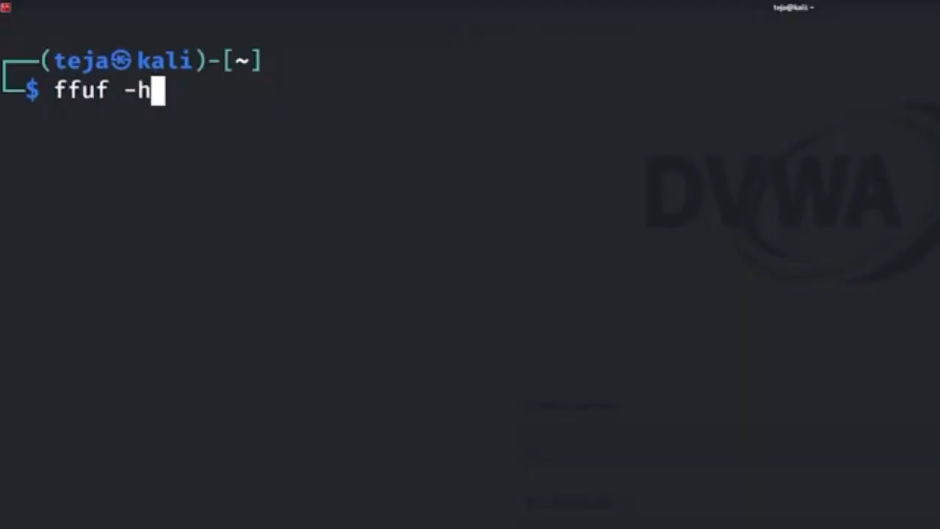
pyautogui.press('Return')
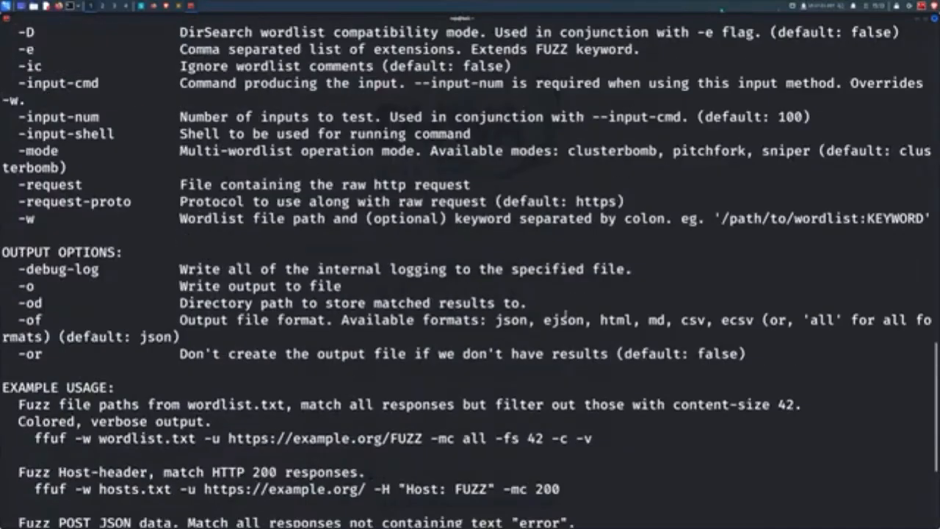
pyautogui.scroll(3)
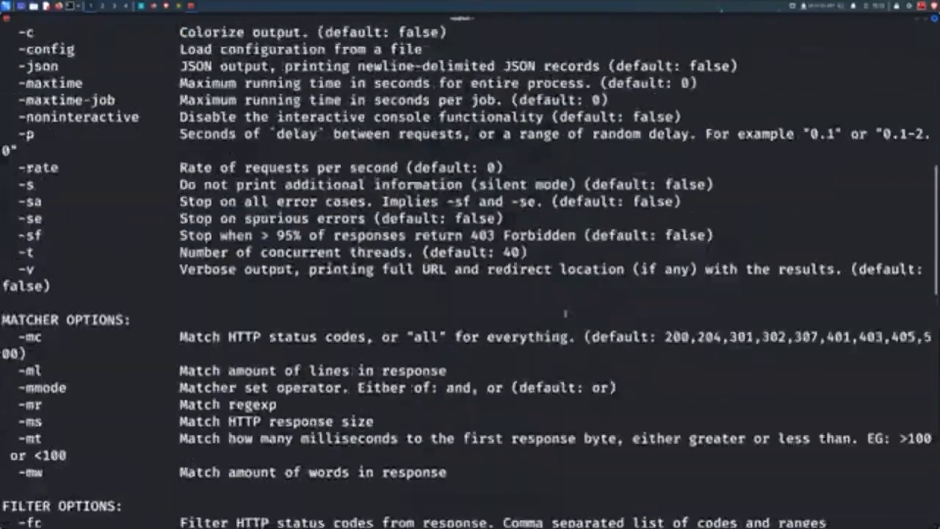
pyautogui.write('ffuf')
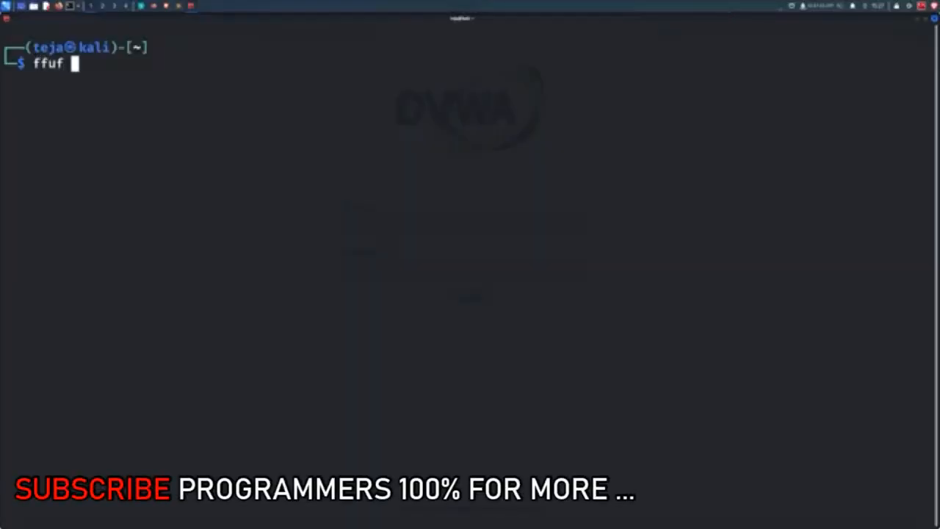
pyautogui.write('-w')
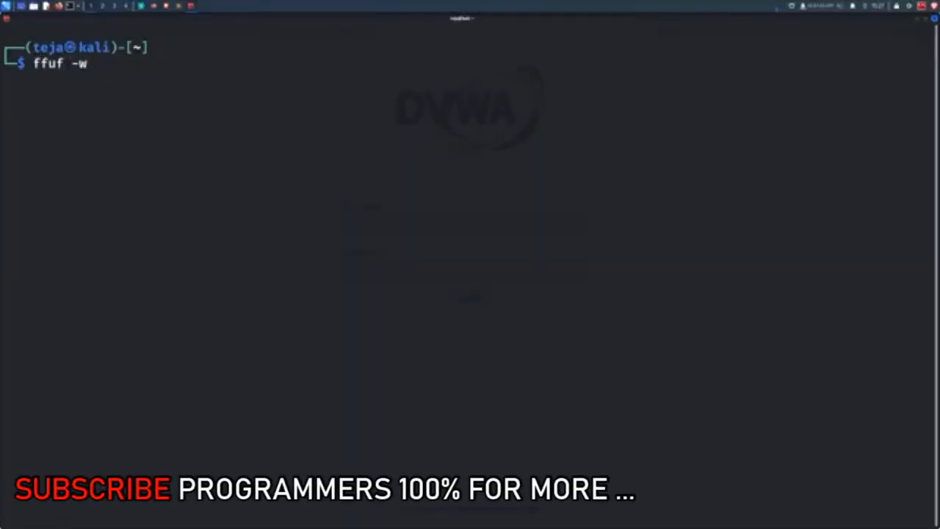
pyautogui.write('/usr/share/seclists/Discovery/Web-Content/directory-list-2.3-medium.txt')
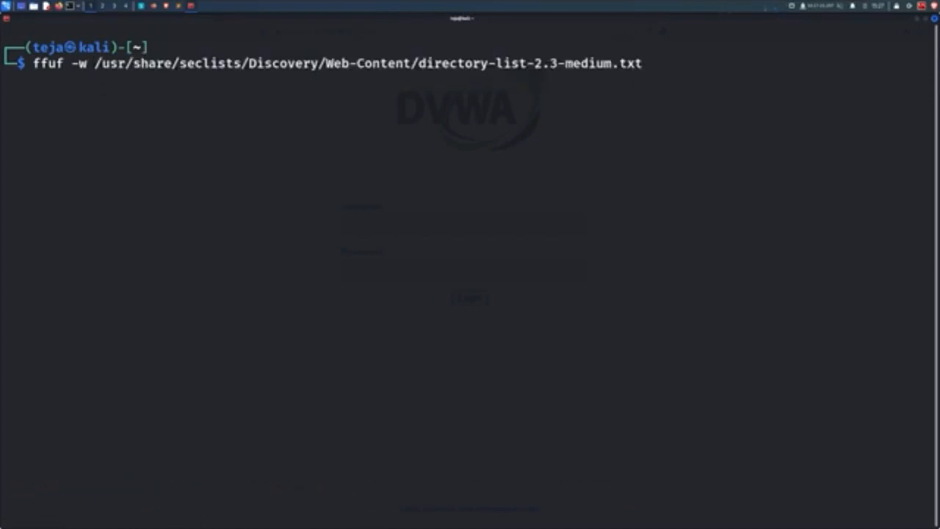
pyautogui.write(':FUZZ')
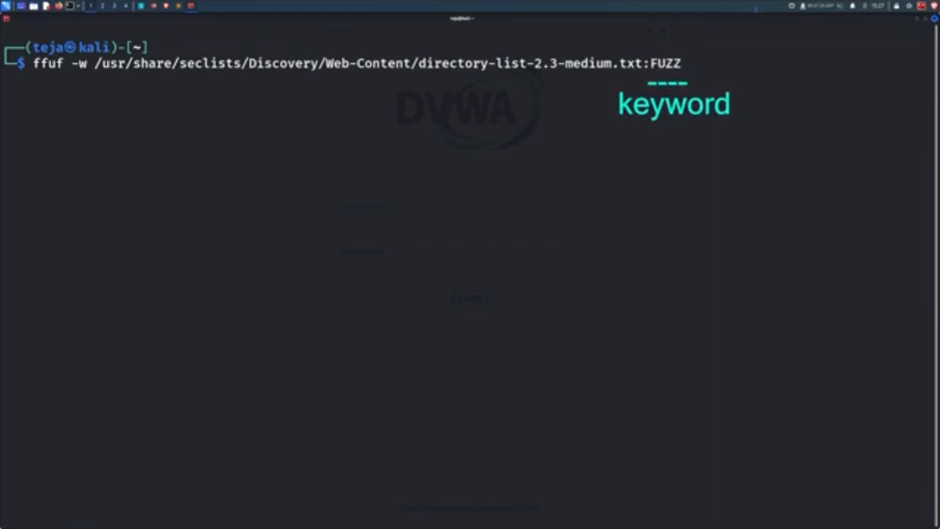
pyautogui.write('-u')
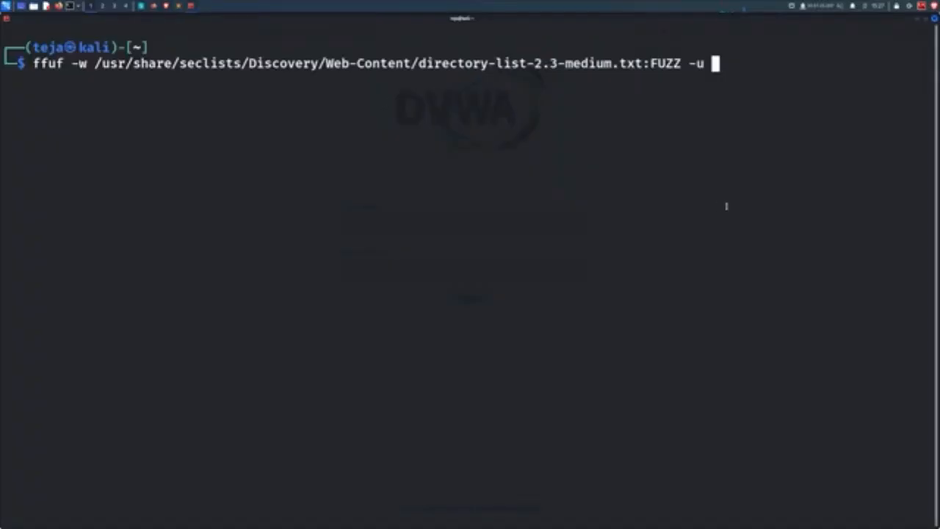
pyautogui.write('http://10.10.19.128/F')
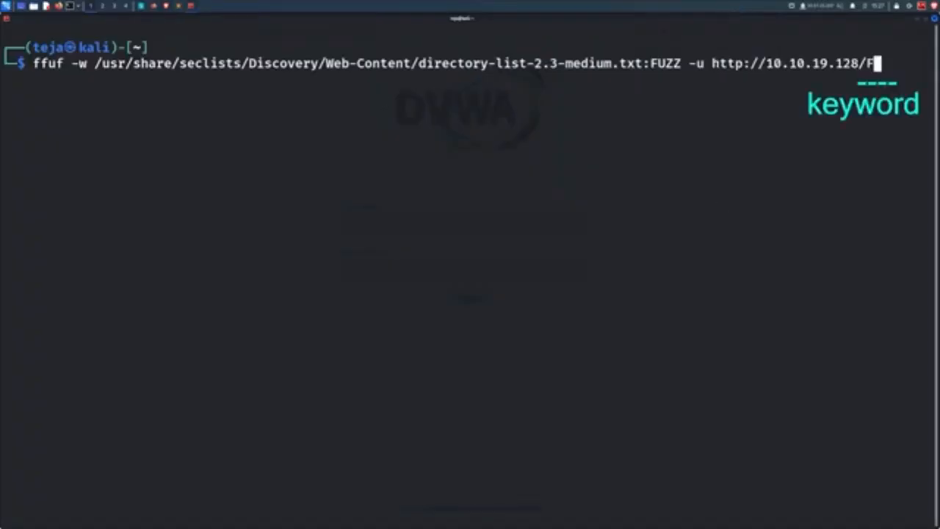
pyautogui.write('UZZ')
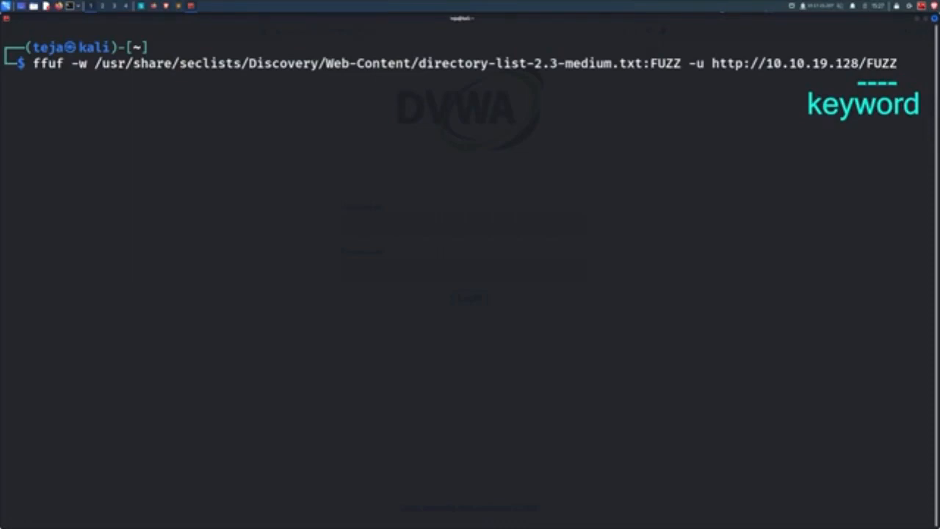
# Run the directory fuzz on 10.10.19.128 and review its mostly-302 results.
pyautogui.press('Return')
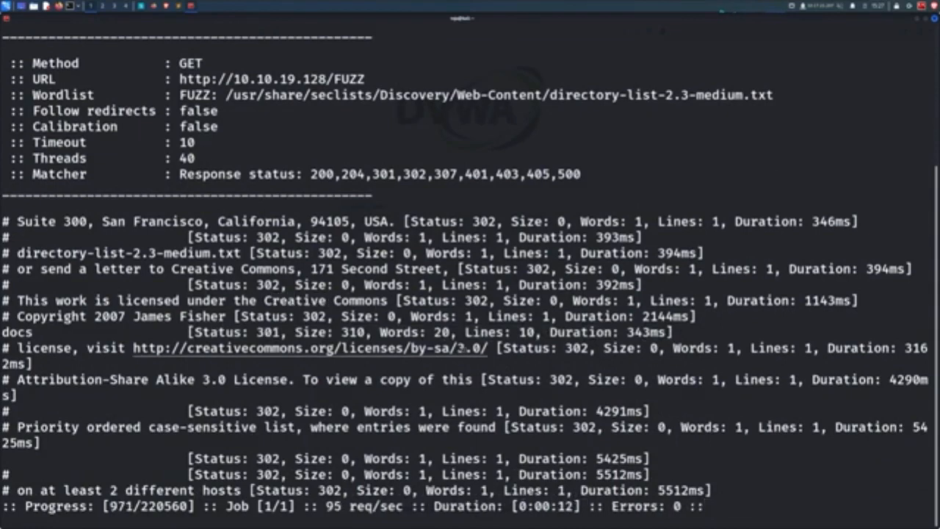
pyautogui.scroll(-3)
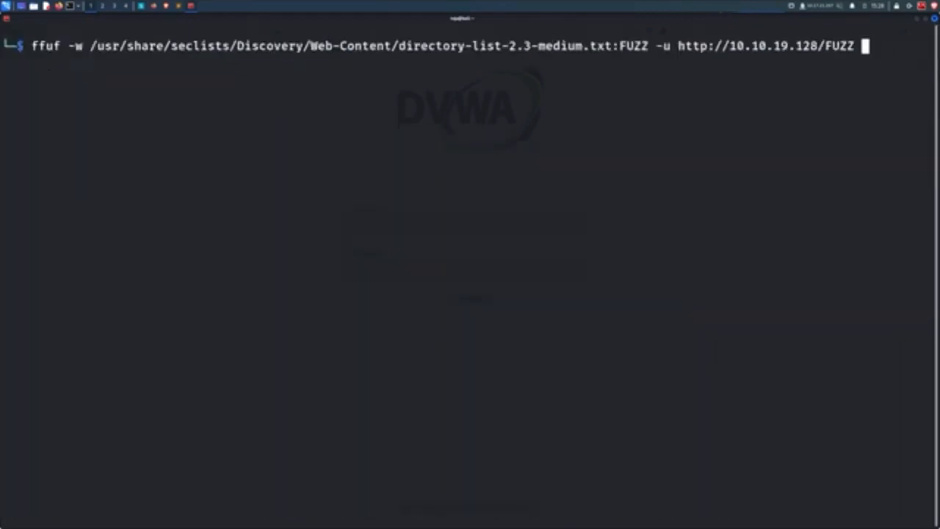
# Rerun the directory fuzz with '-fs 0' filtering out zero-size responses.
pyautogui.write('-fs 0')
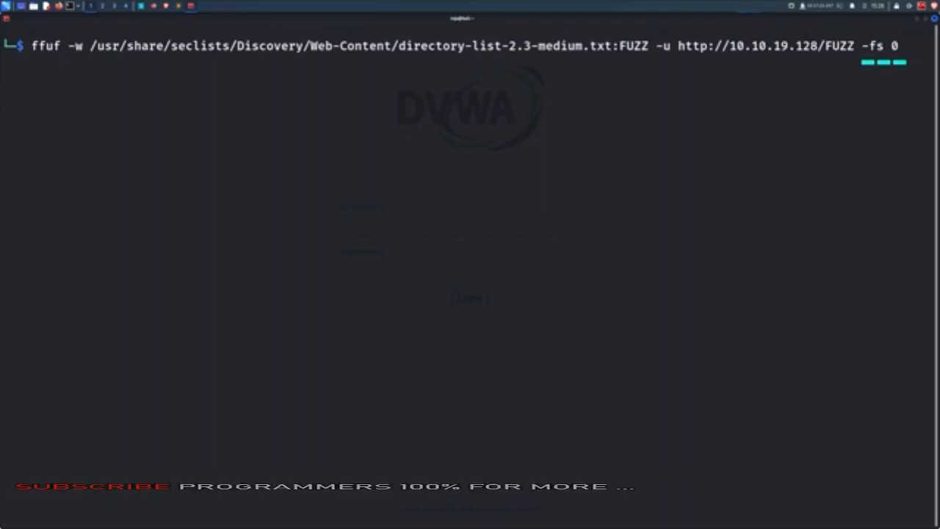
pyautogui.press('Return')
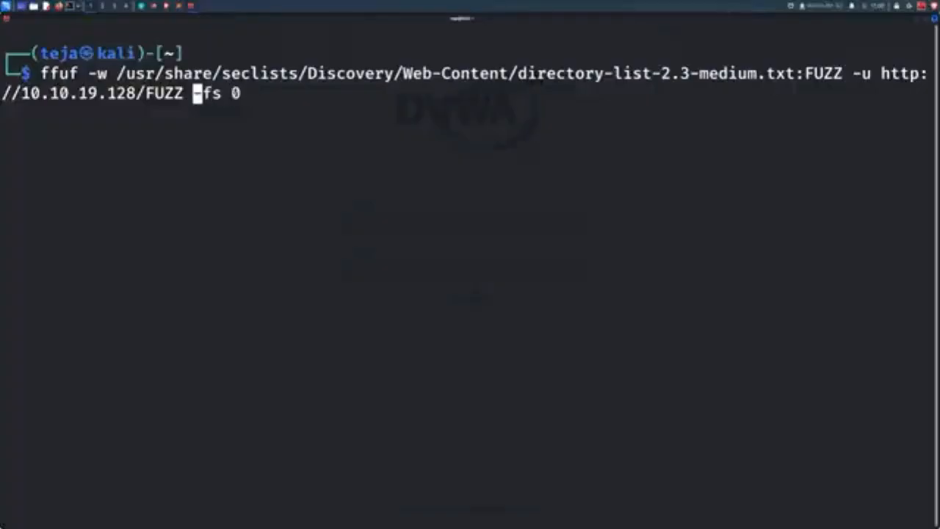
# Fuzz FUZZ.php files on 10.10.19.128, matching only status 200 with '-mc 200'.
pyautogui.press('End')
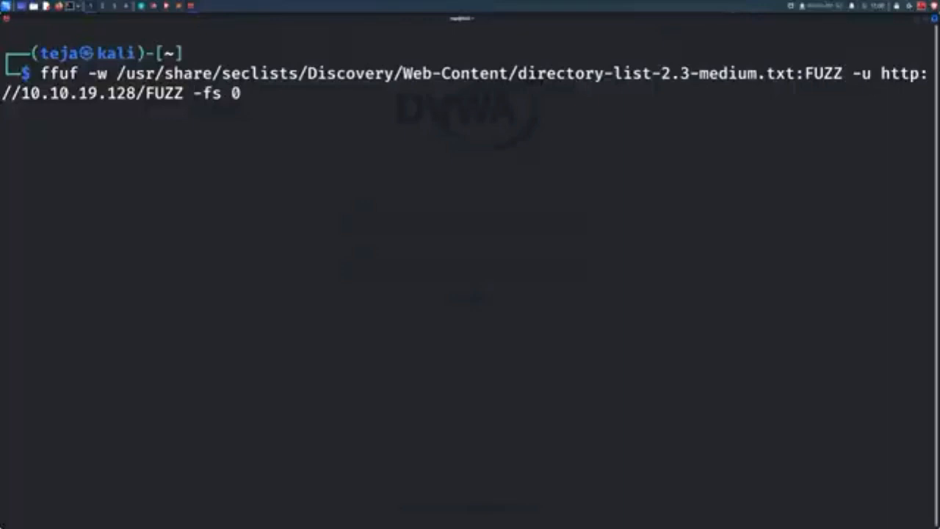
pyautogui.write('.php')
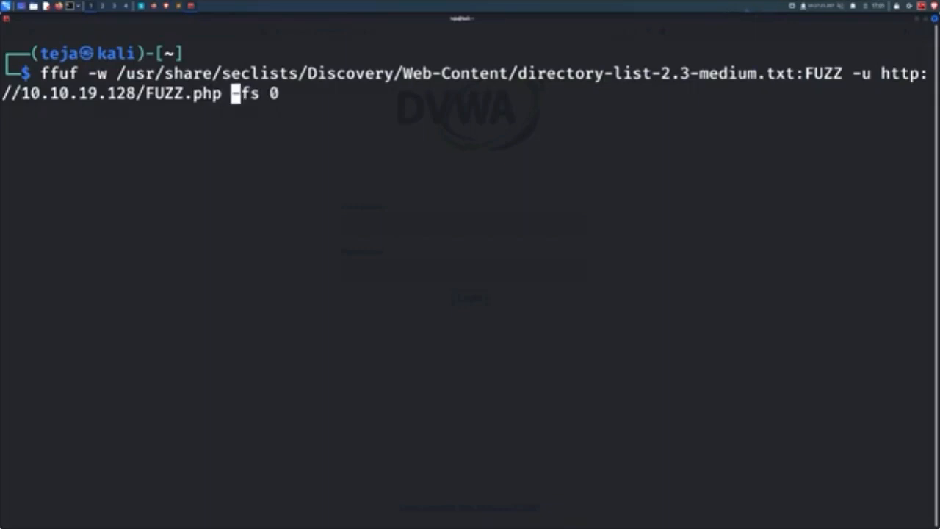
pyautogui.write('-m')
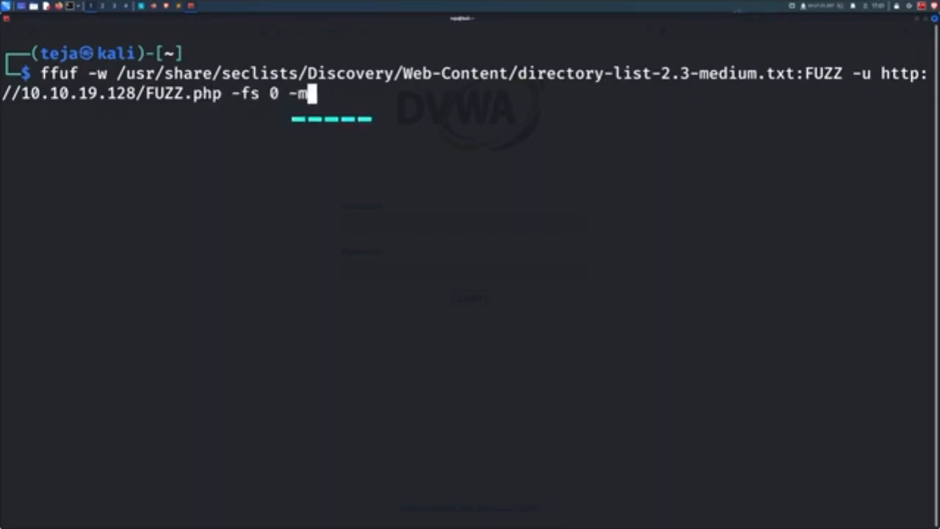
pyautogui.write('c 200')
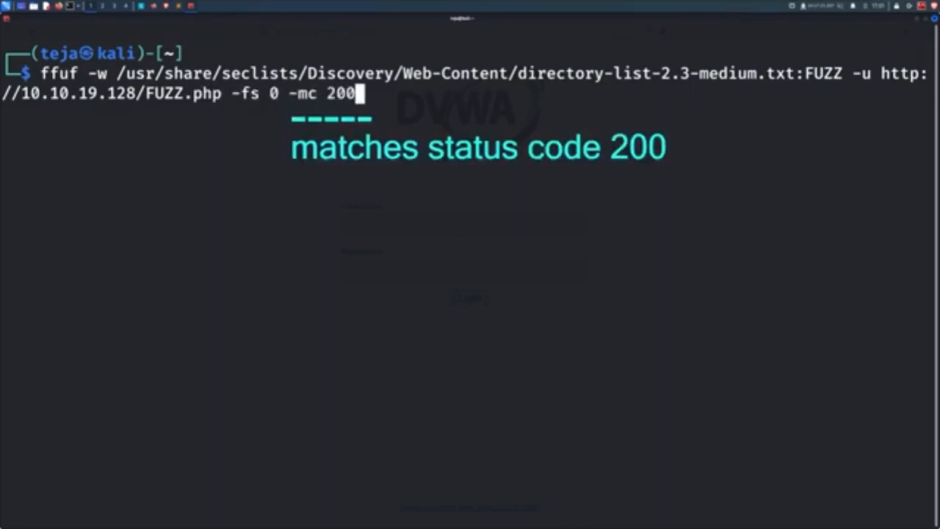
pyautogui.press('Return')
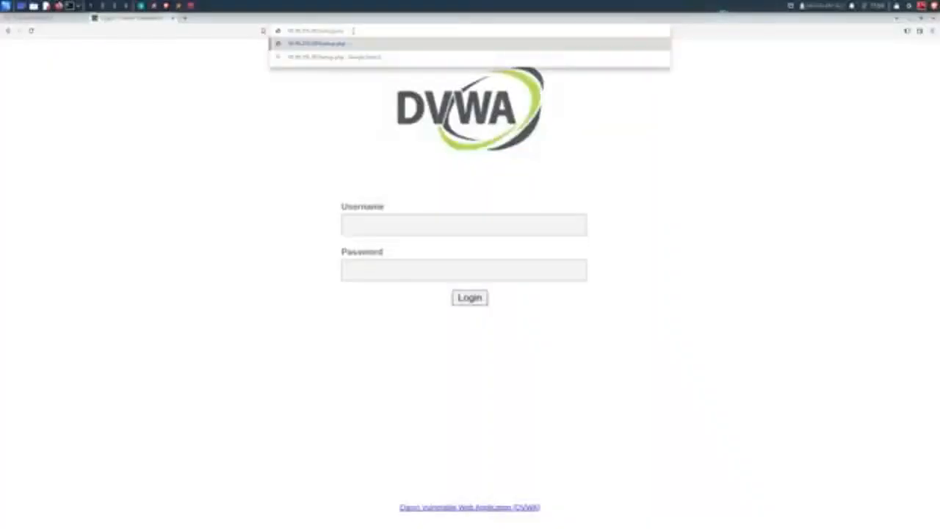
# Load DVWA's setup.php Database Setup page and review its setup check.
pyautogui.click(317, 44)
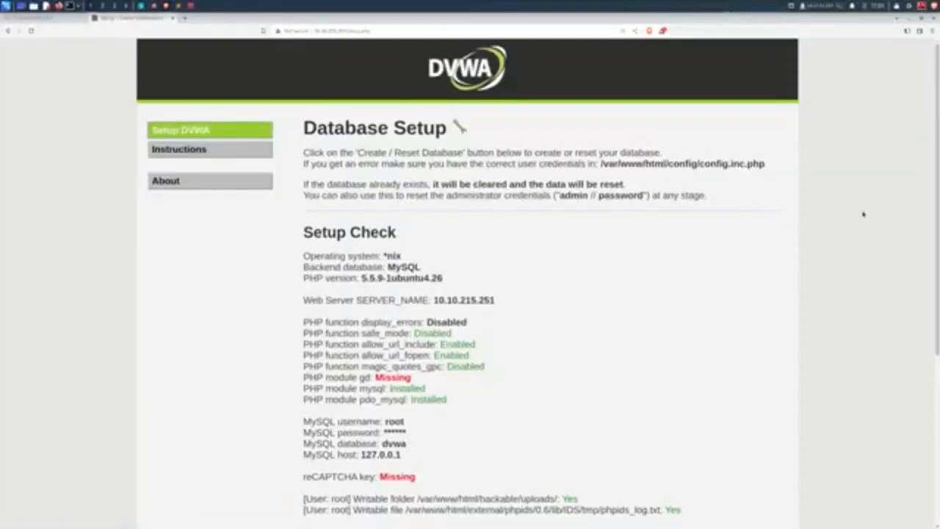
pyautogui.scroll(-3)
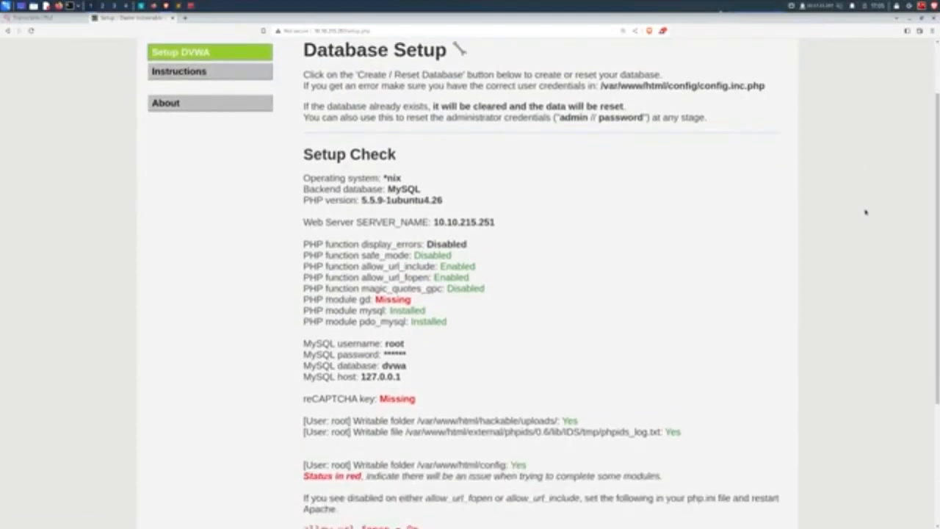
pyautogui.scroll(-3)
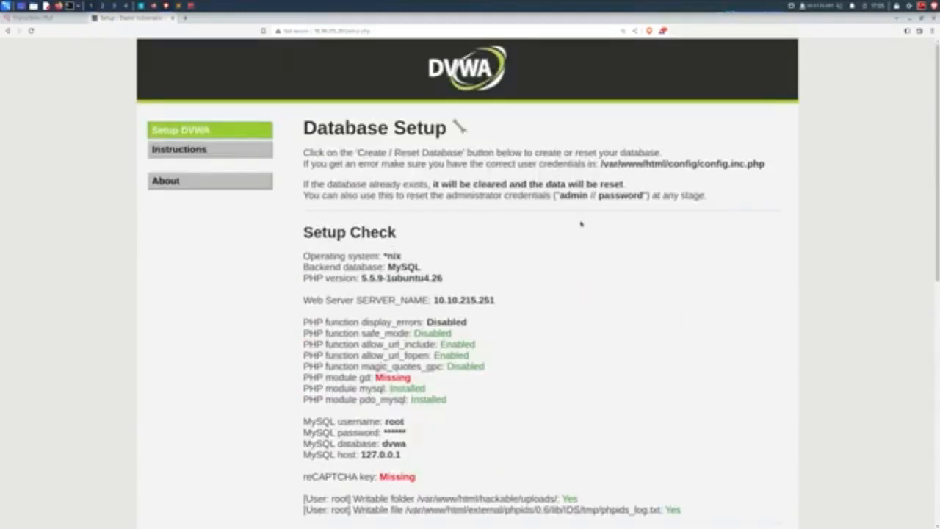
pyautogui.doubleClick(561, 195)
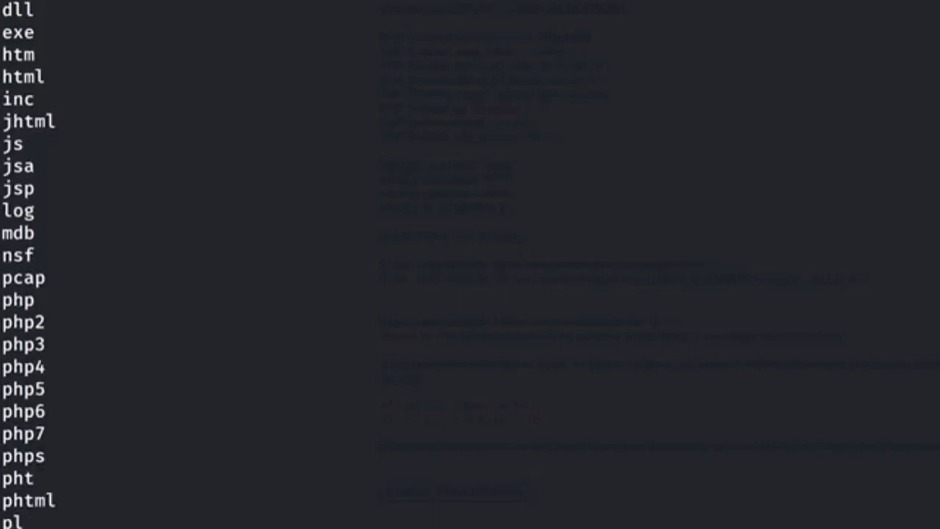
pyautogui.scroll(-3)
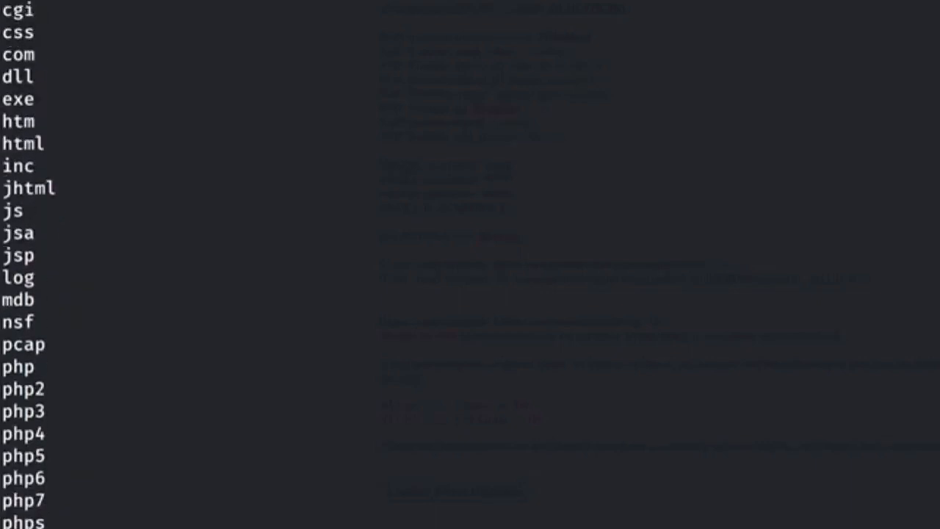
pyautogui.scroll(3)
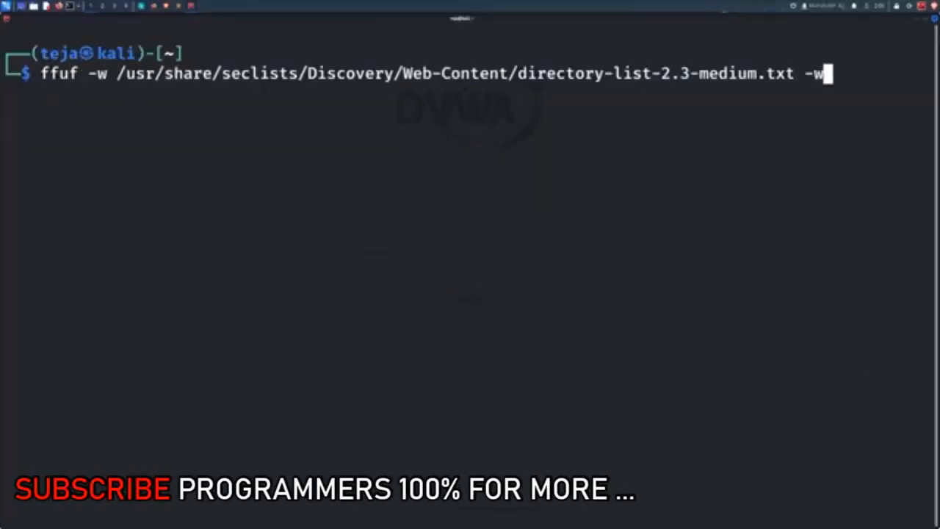
pyautogui.write('web-extensions.txt')
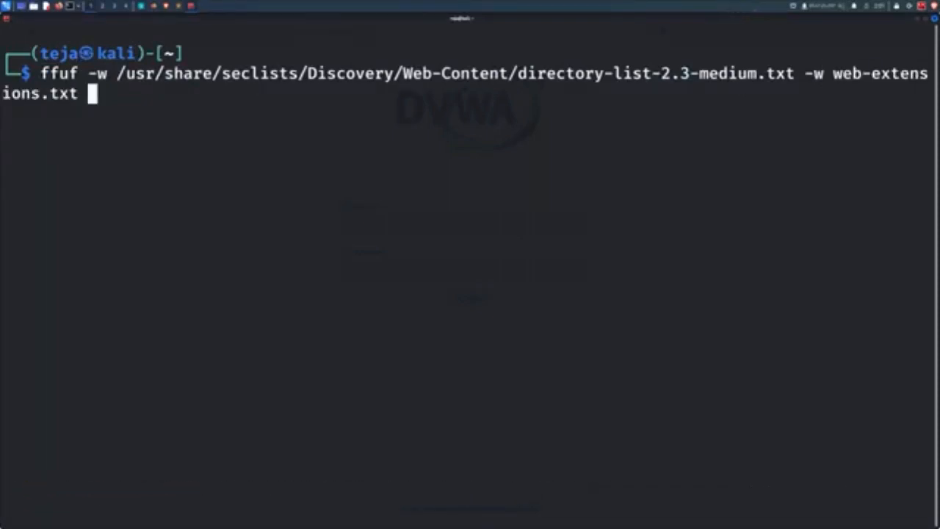
pyautogui.write(':FUZZ1')
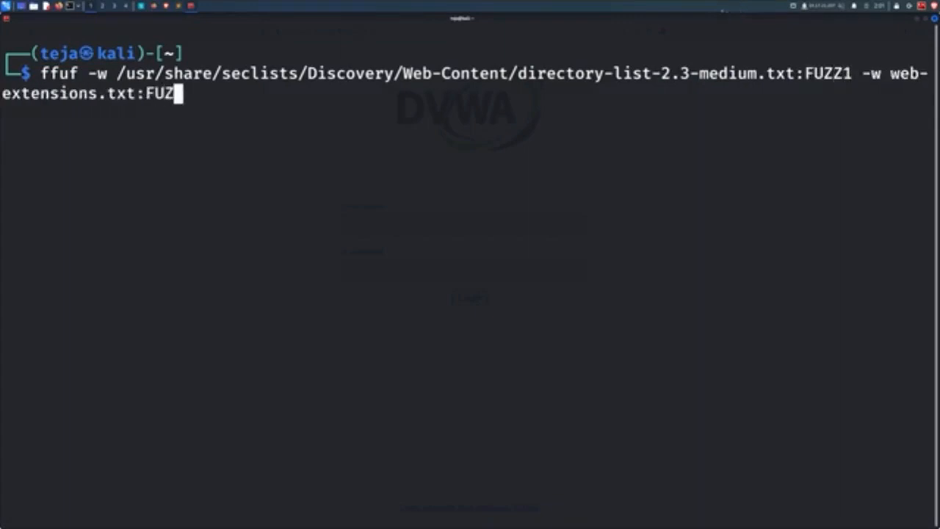
pyautogui.write('Z2 -u')
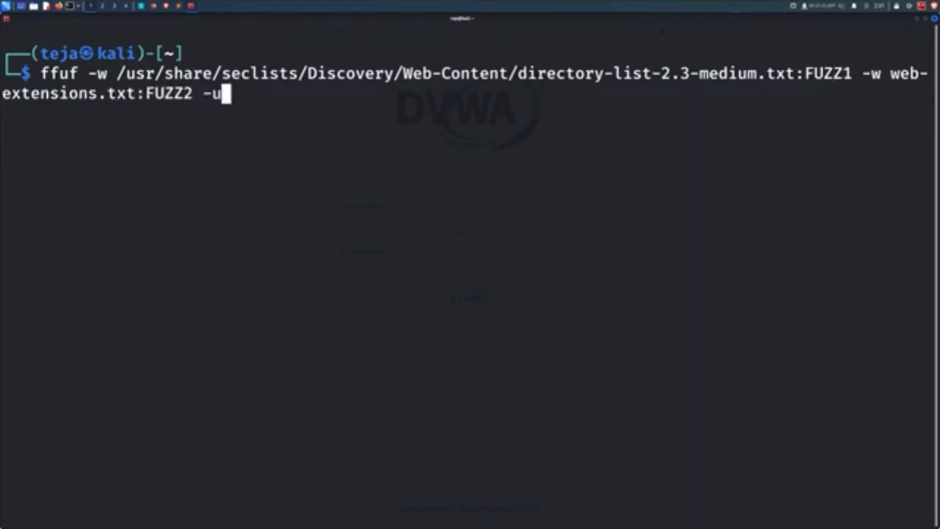
pyautogui.write('http://10.10.55.237/FUZ')
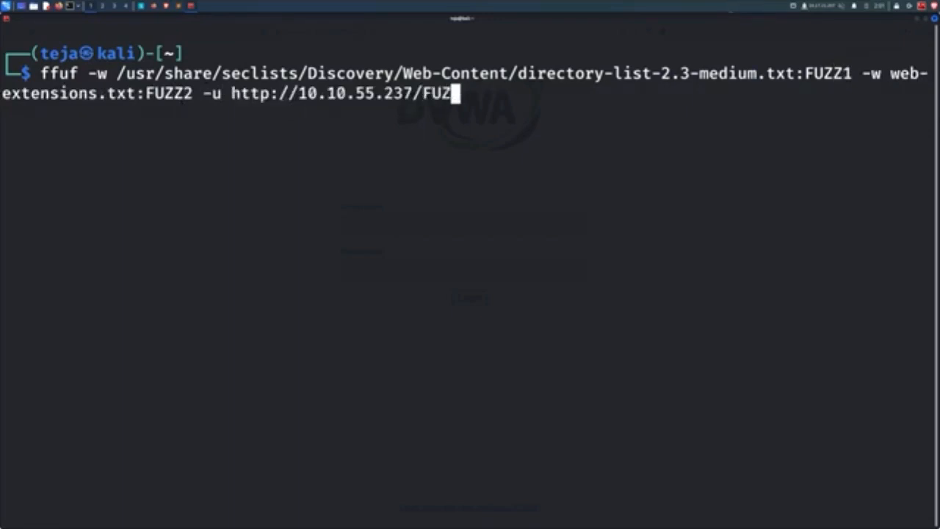
pyautogui.write('Z1FUZZ2')
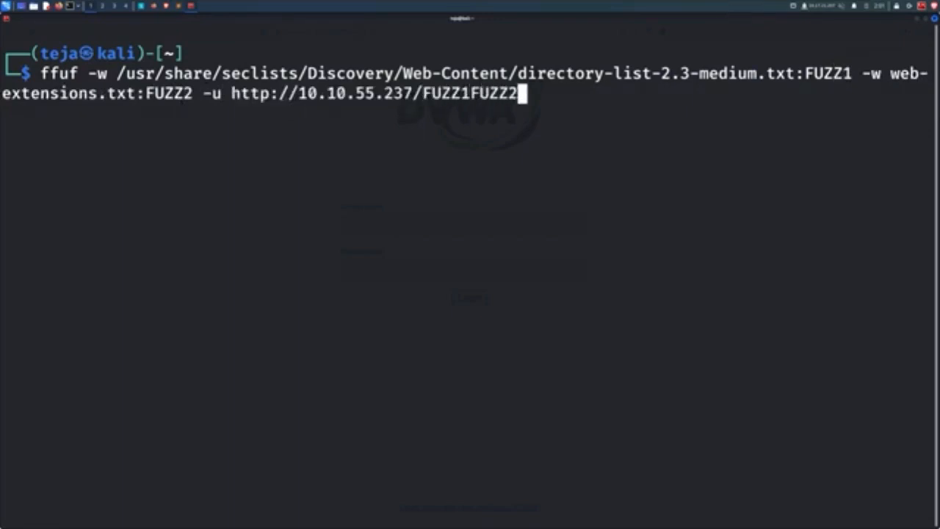
pyautogui.press('Return')
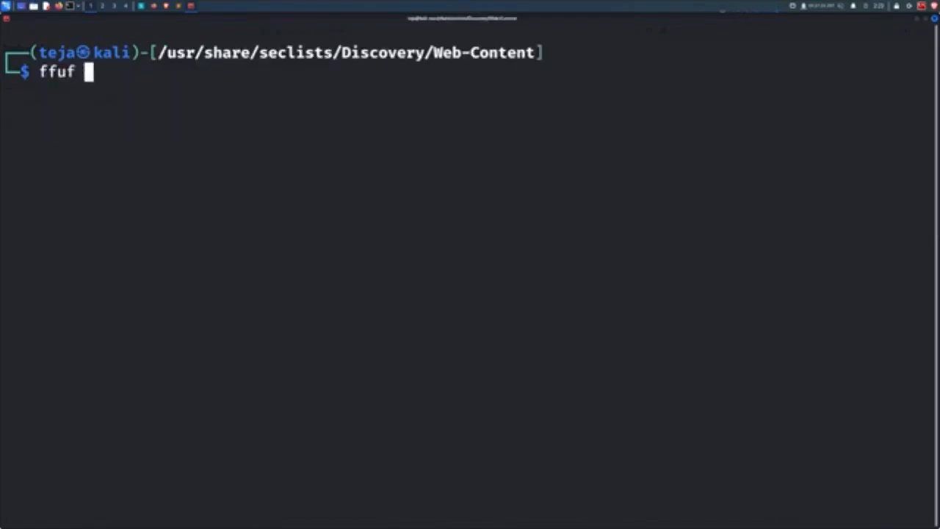
# Fuzz Less-1/?FUZZ=1 with burp-parameter-names.txt, then stop the run of identical 691-byte results.
pyautogui.write('-w burp-parameter-names.txt -u http://10.10.56.148/sqli-labs/Less-1/?FUZZ')
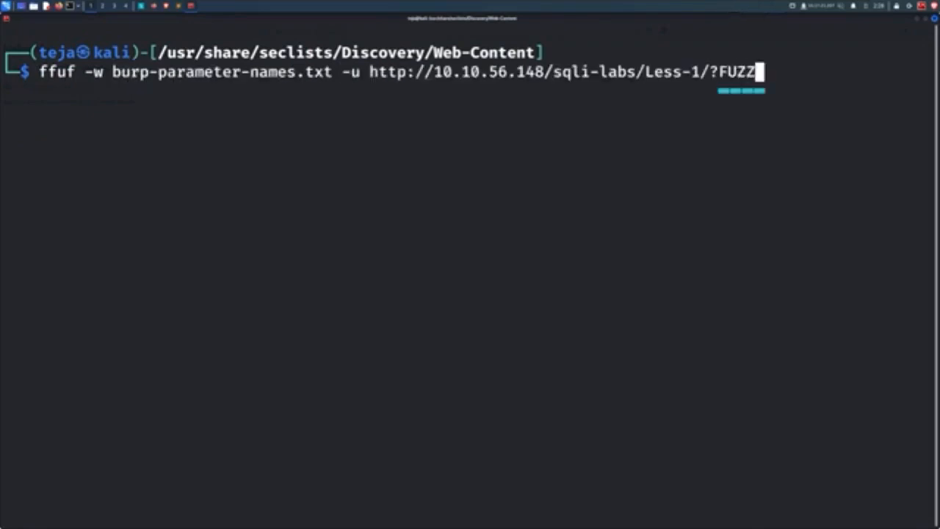
pyautogui.write('=1')
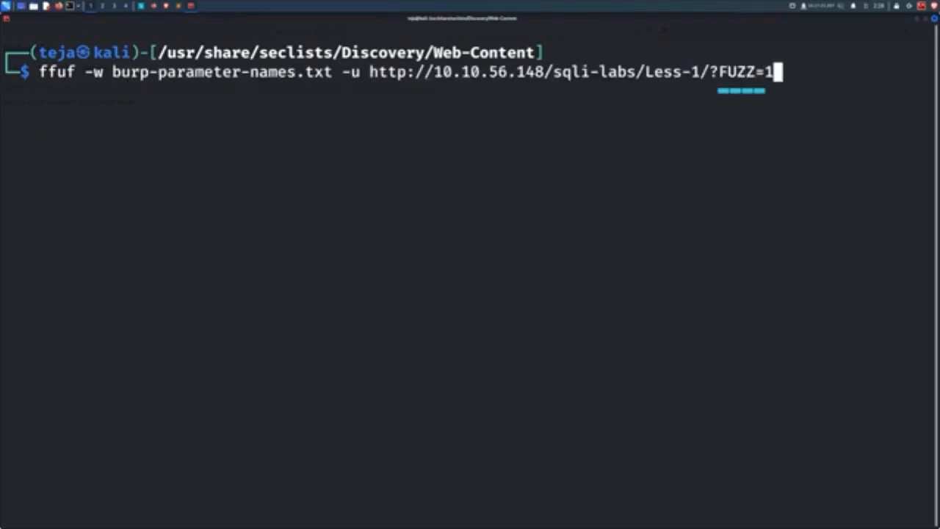
pyautogui.press('Return')
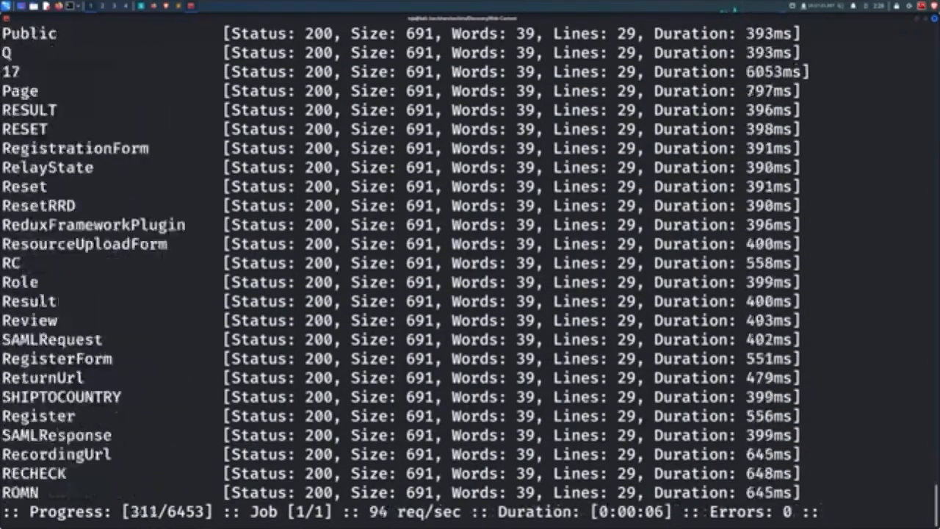
pyautogui.press('ctrl+c')
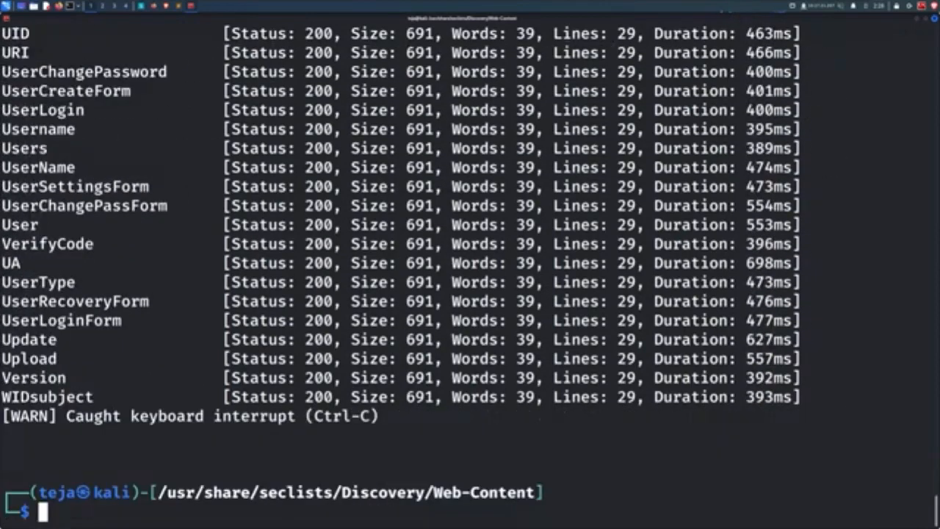
# Rerun the parameter fuzz with '-fs 691', leaving only the id parameter.
pyautogui.write('ffuf -w burp-parameter-names.txt -u http://10.10.56.148/sqli-labs/Less-1/?FUZZ=1')
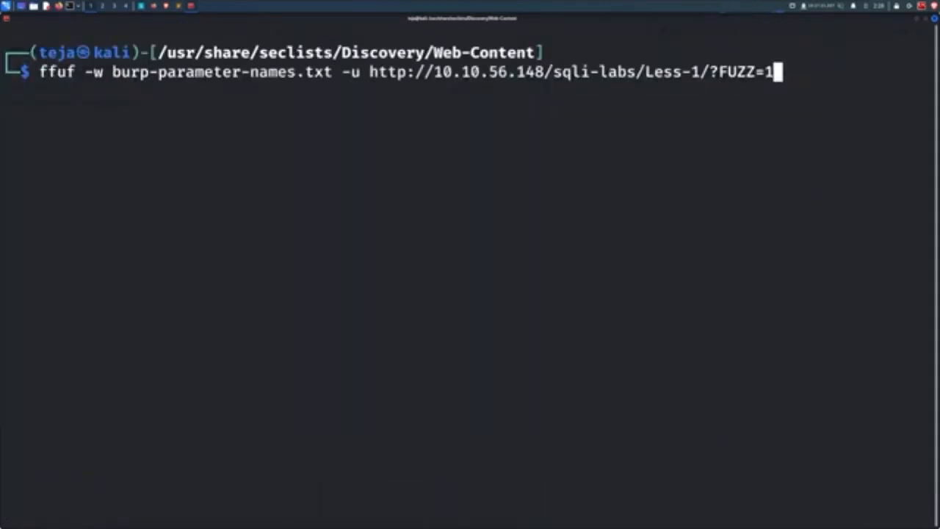
pyautogui.write('-fs')
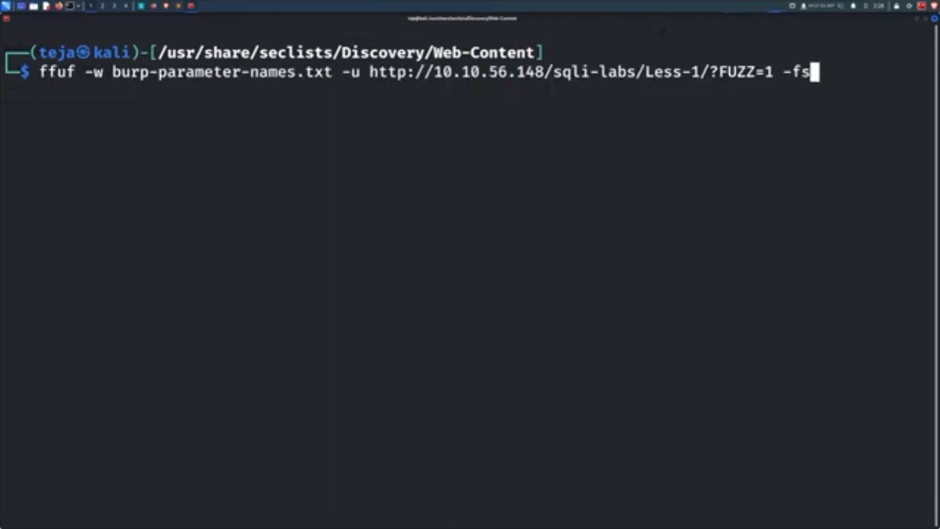
pyautogui.write('691')
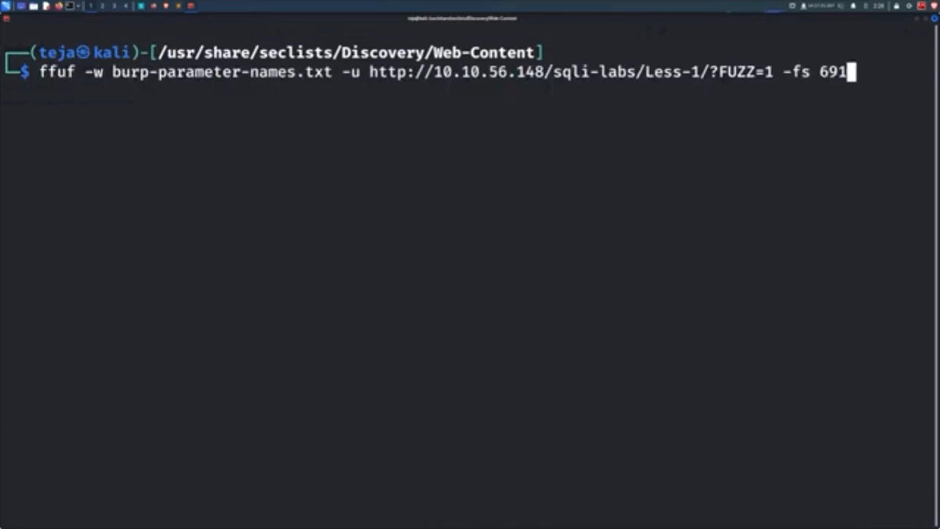
pyautogui.press('Return')
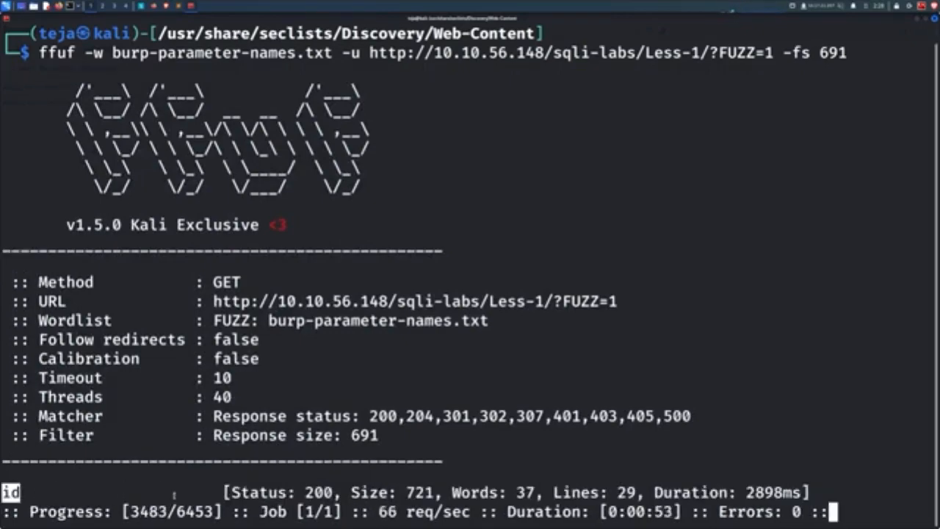
# Compose the ffuf POST fuzz on sqli-labs Less-11 with hak5.txt and data uname=Dummy&passwd=FUZZ&submit=Submit.
pyautogui.write('ffuf -w hak5.txt -u http://10.10.56.148/sqli-labs/Less-11/')
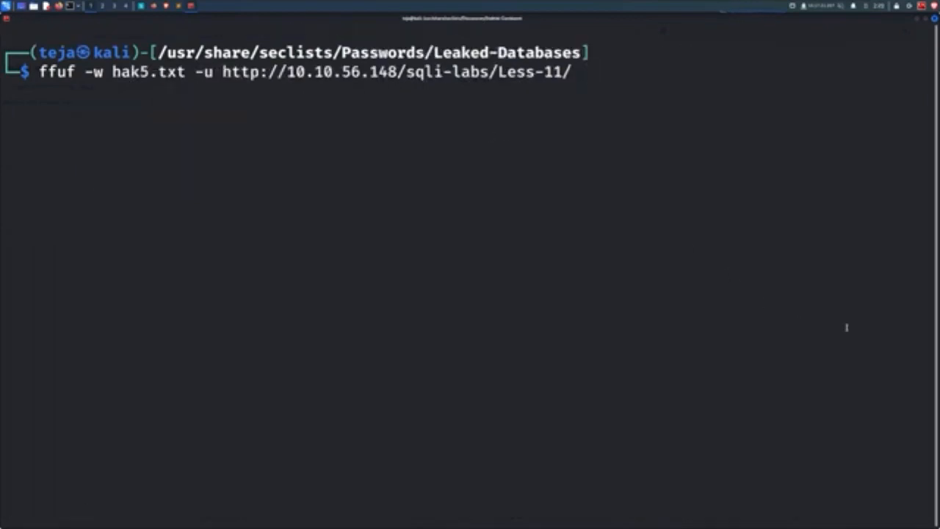
pyautogui.write('-X POS')
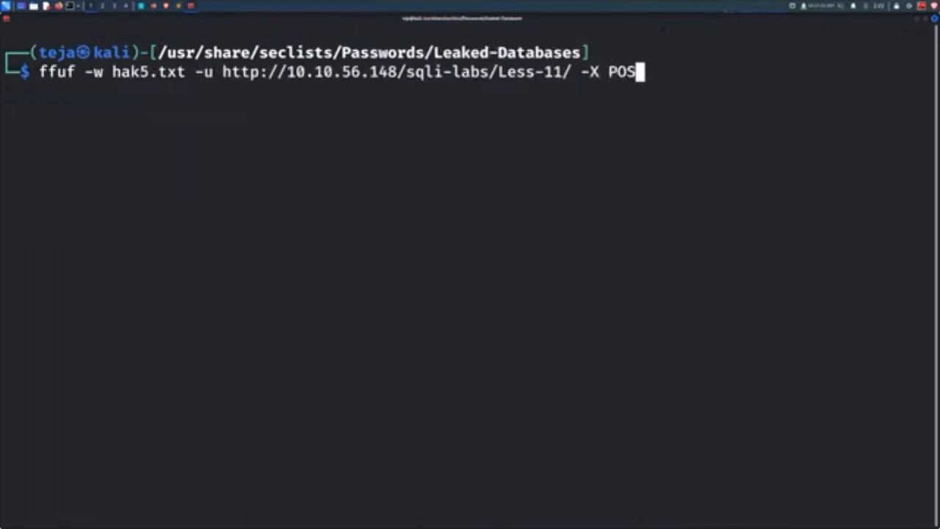
pyautogui.write('T')
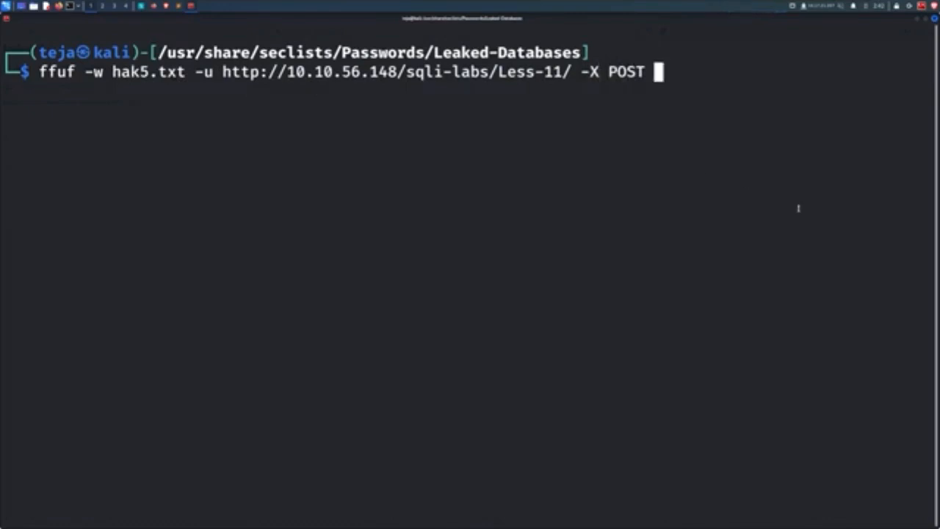
pyautogui.write('-d "uname=Dummy&passwd=FUZZ&submit=Submit"')
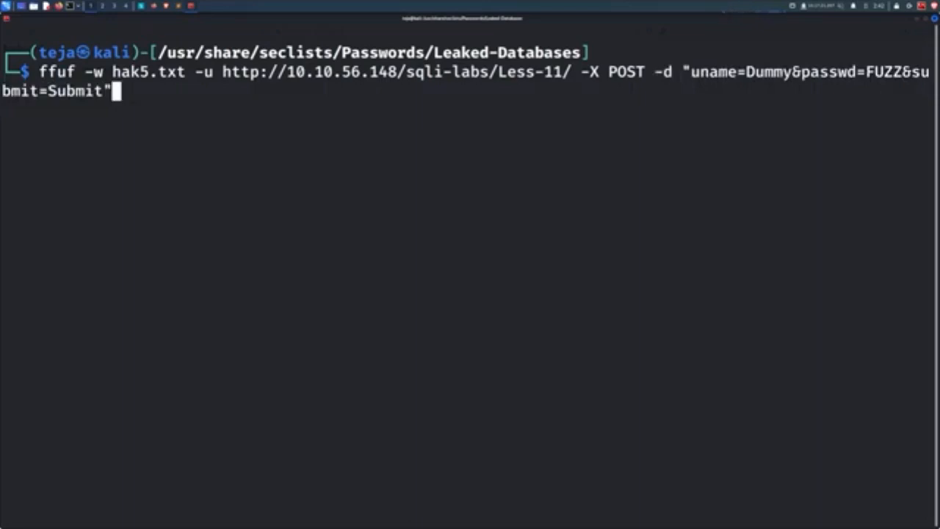
# Add the Content-Type: application/x-www-form-urlencoded header and -fw 92 filter, then run the scan.
pyautogui.write('-H ""')
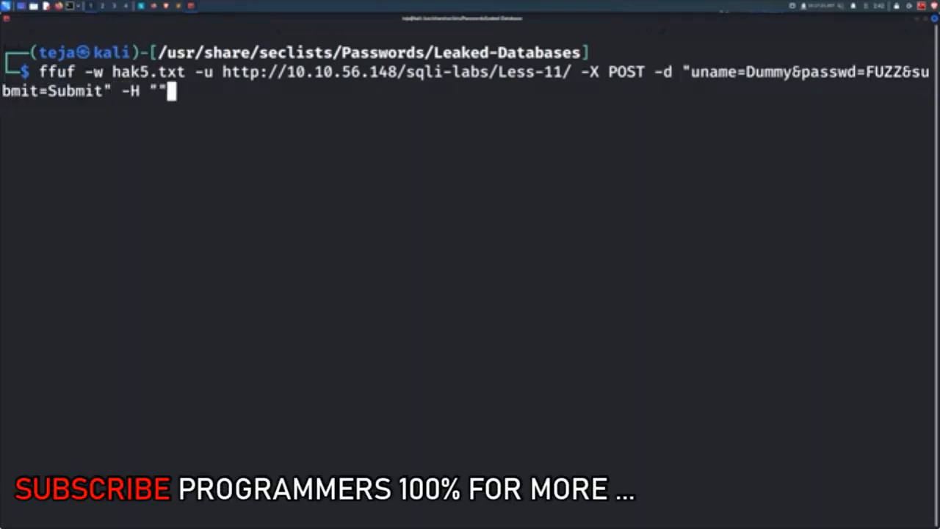
pyautogui.write('Content-Type: application/x-www-form-urlencoded')
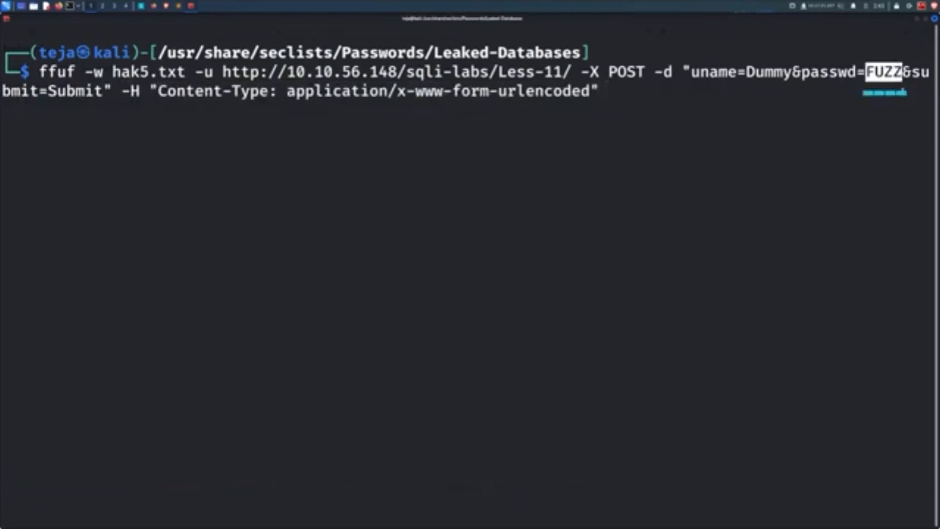
pyautogui.moveTo(603, 91)
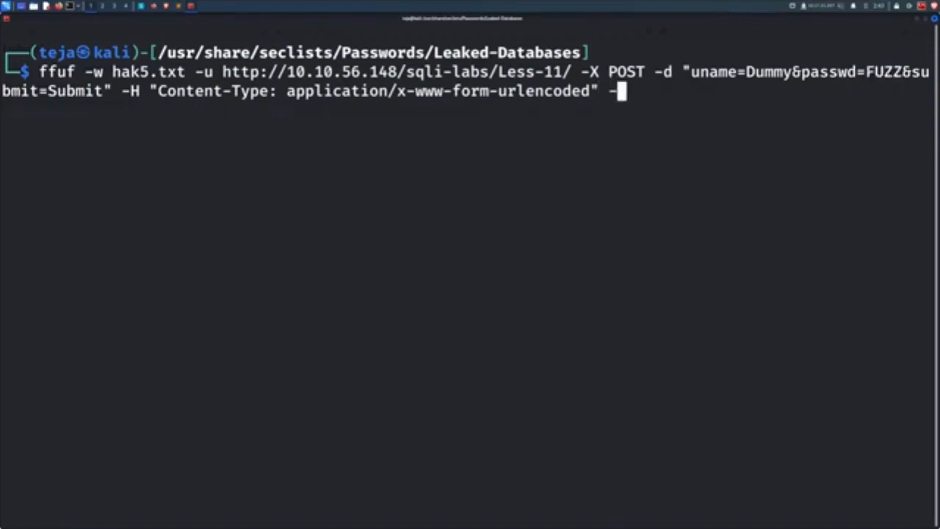
pyautogui.write('fw 92')
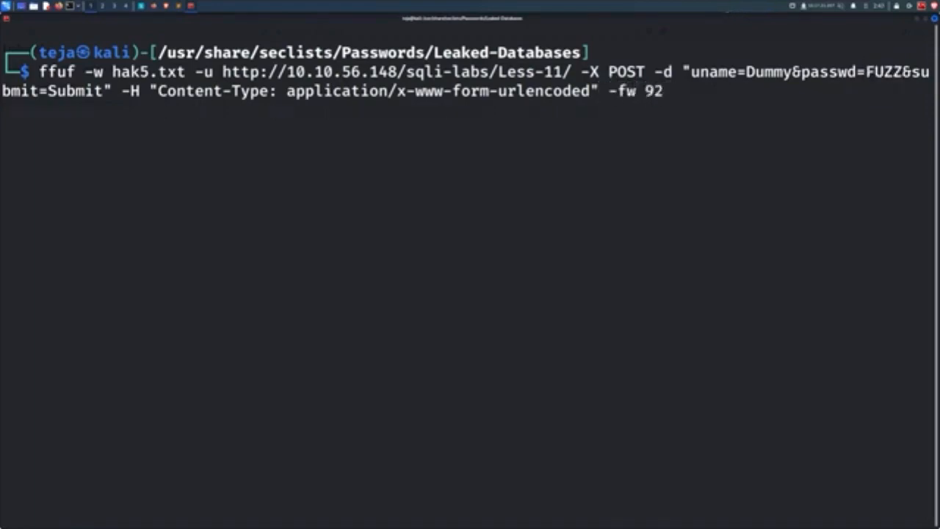
pyautogui.press('Return')
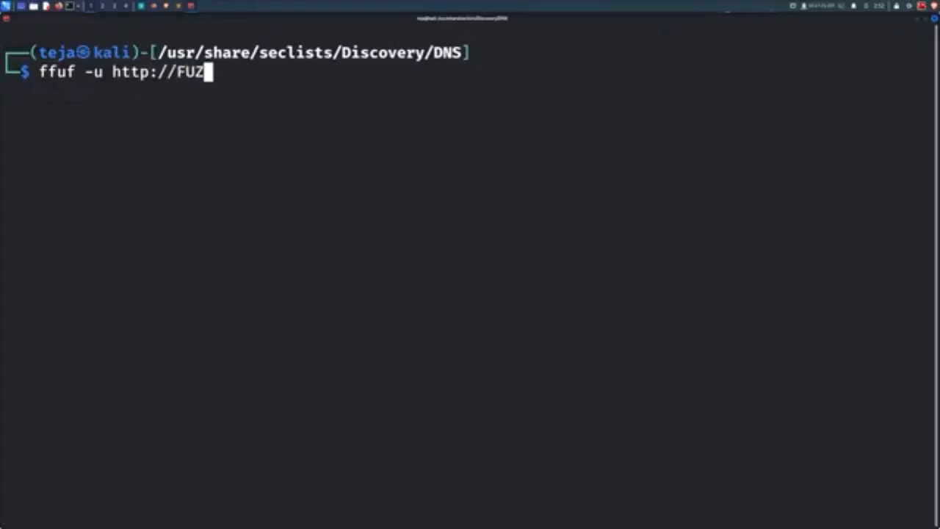
pyautogui.write('Z.techraj15')
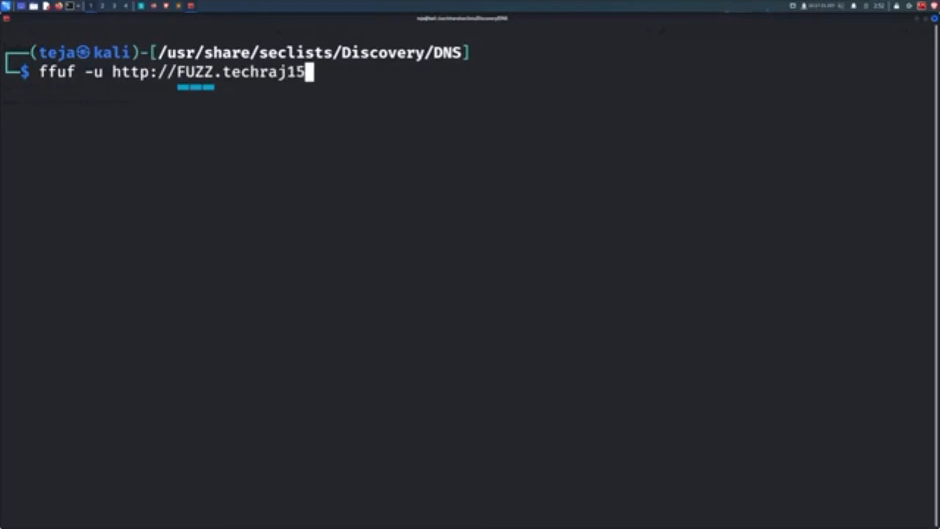
pyautogui.write('6.com')
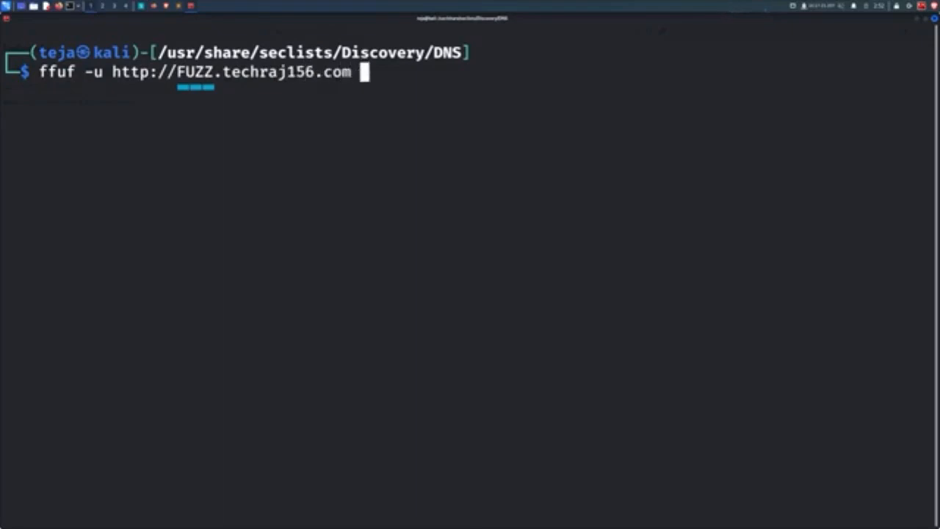
pyautogui.write('-w subdomains-top1million-5000.txt')
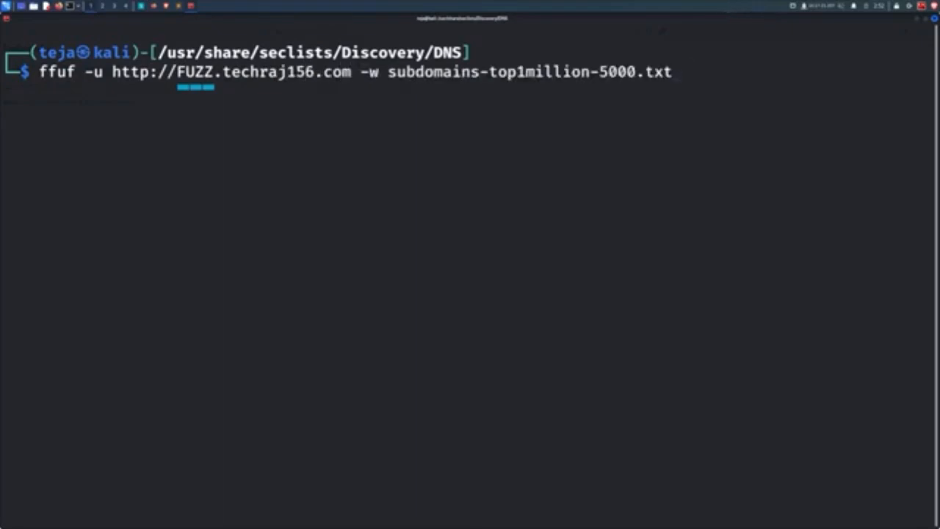
pyautogui.press('Return')
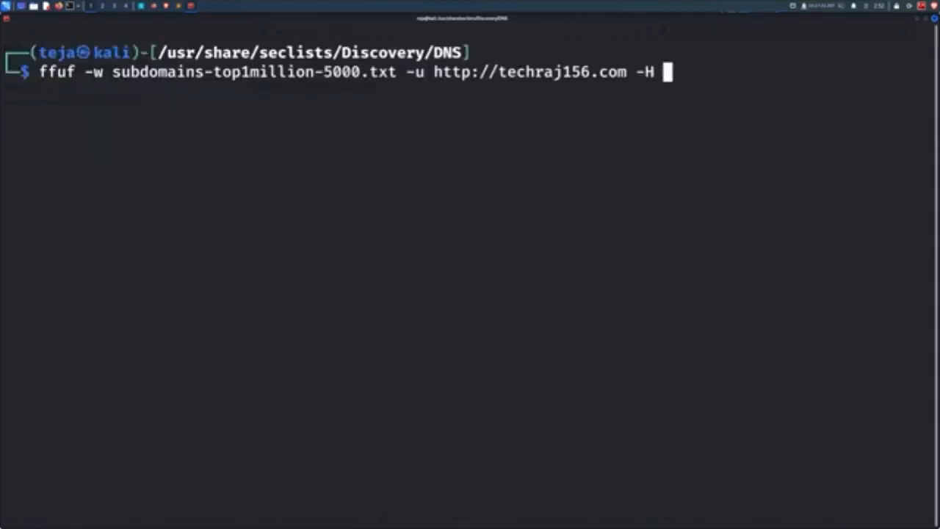
pyautogui.write('"H')
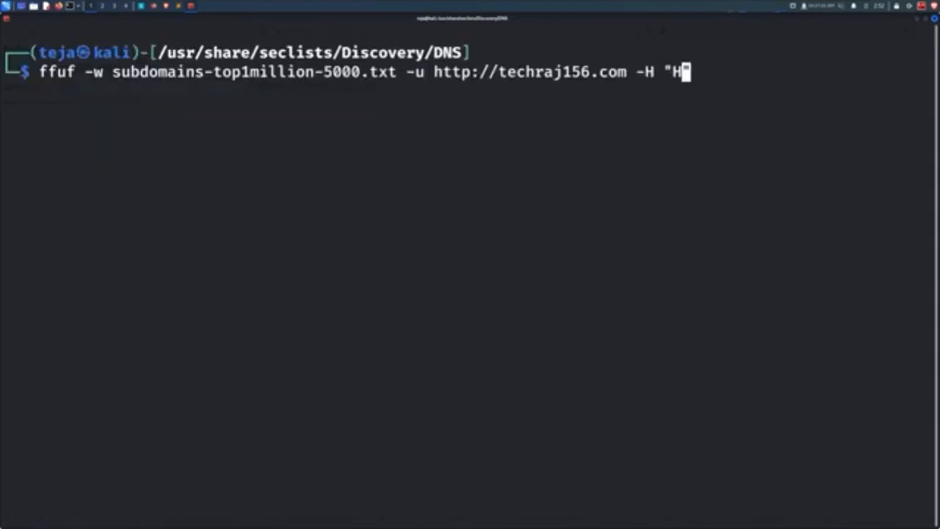
pyautogui.write('ost: FUZZ')
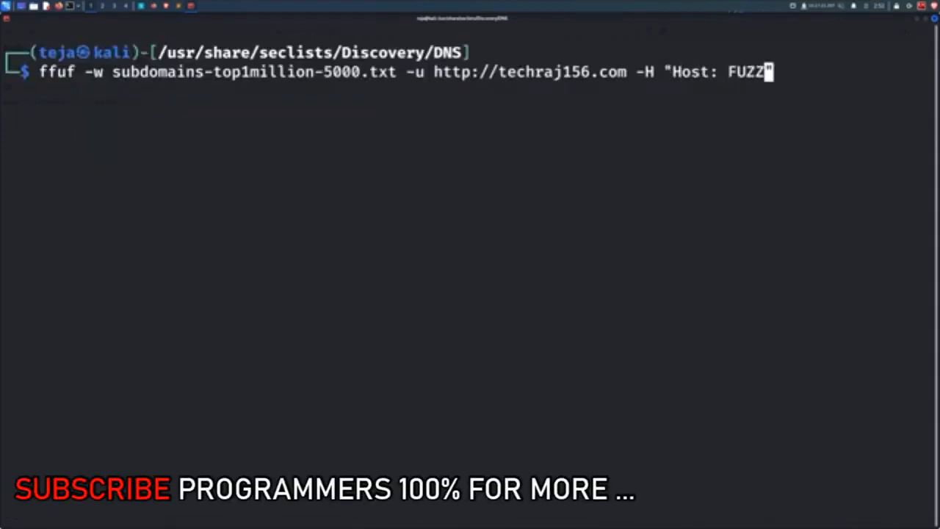
pyautogui.write('.techraj156')
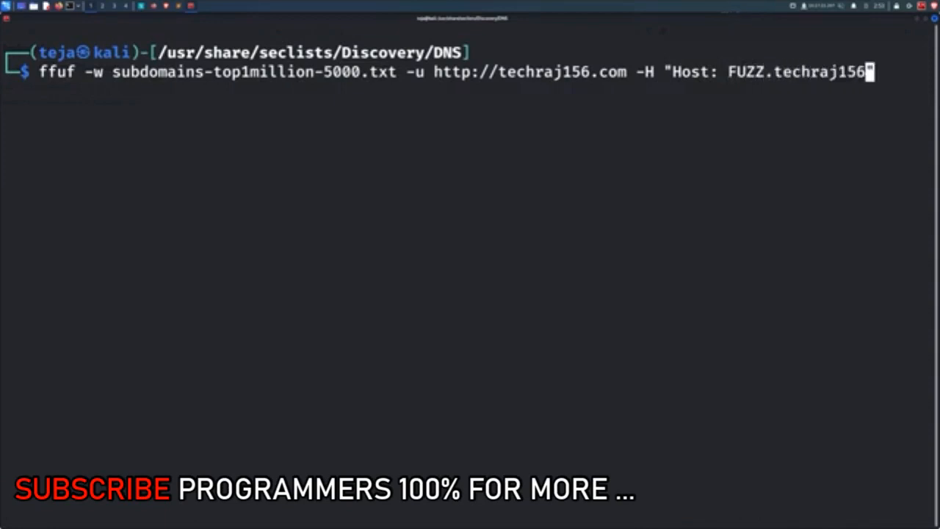
pyautogui.write('.com')
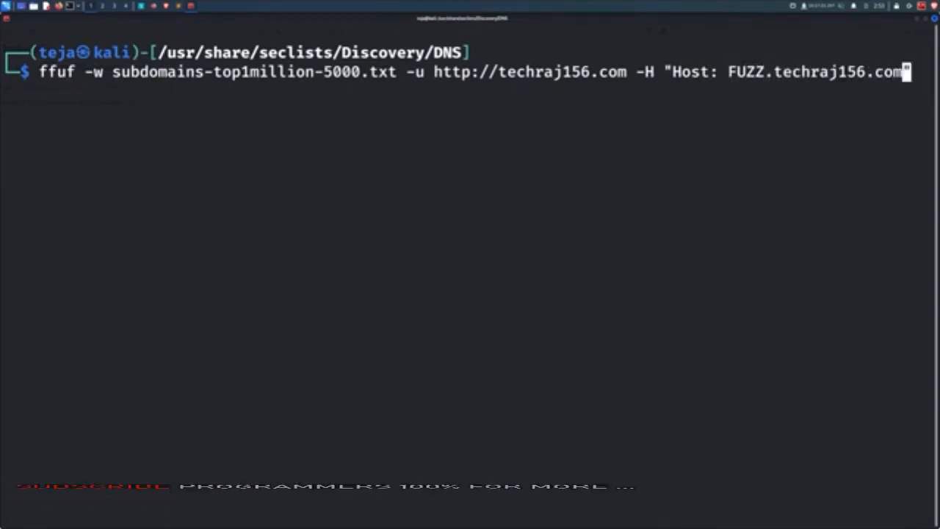
pyautogui.press('Return')
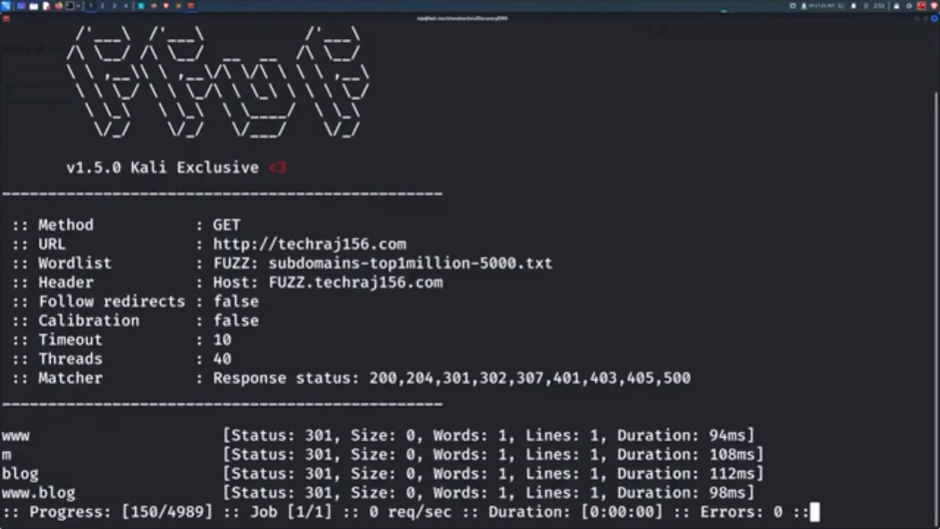